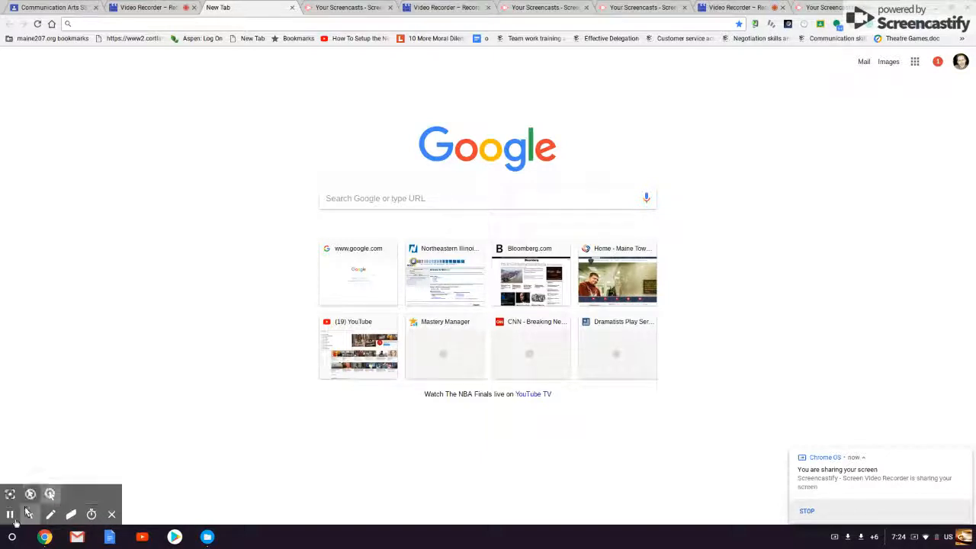
Open the Chrome OS app launcher from the shelf.
{"action": "left_click", "coordinate": [8, 535]}
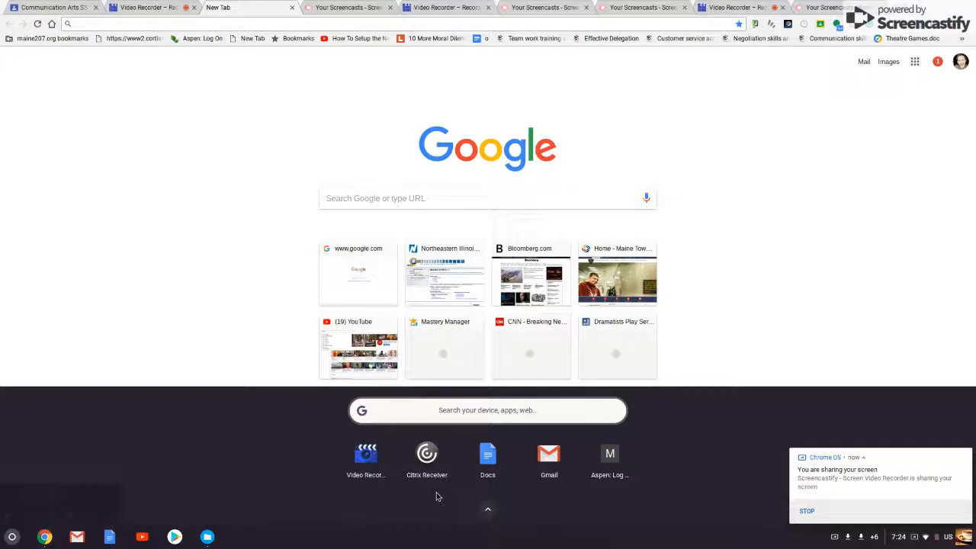
{"action": "mouse_move", "coordinate": [366, 454]}
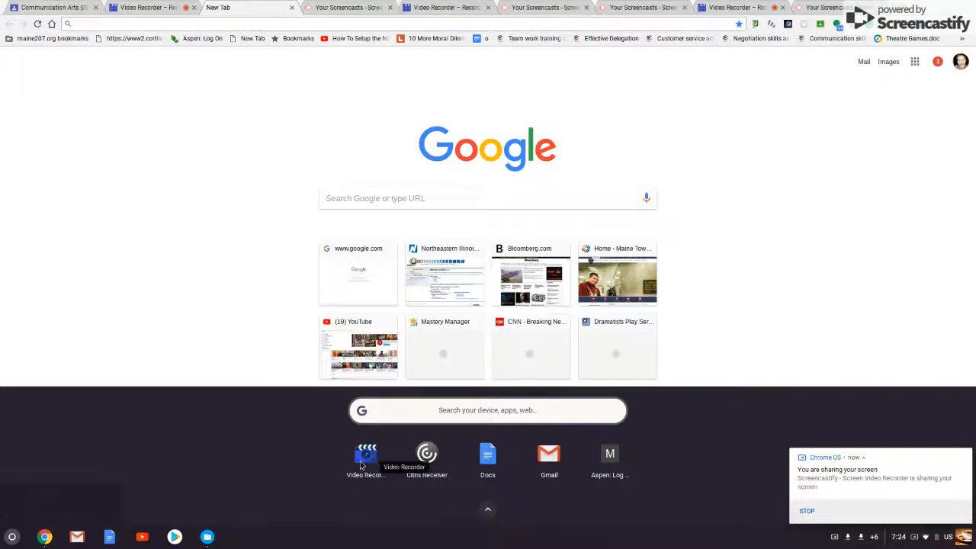
Launch the Video Recorder app to load webcamera.io with a live webcam preview.
{"action": "left_click", "coordinate": [487, 509]}
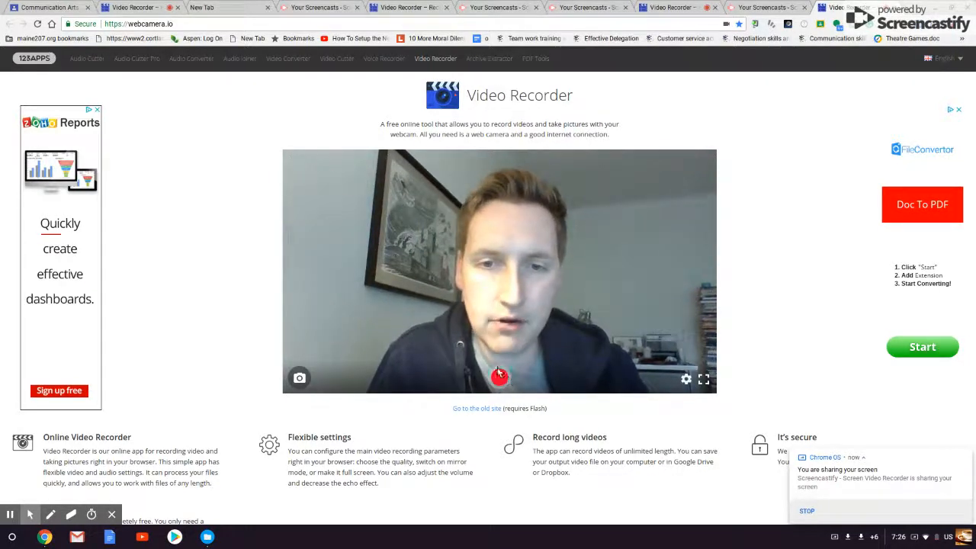
Record a short webcam clip, stop it, and pause the playback preview.
{"action": "left_click", "coordinate": [499, 374]}
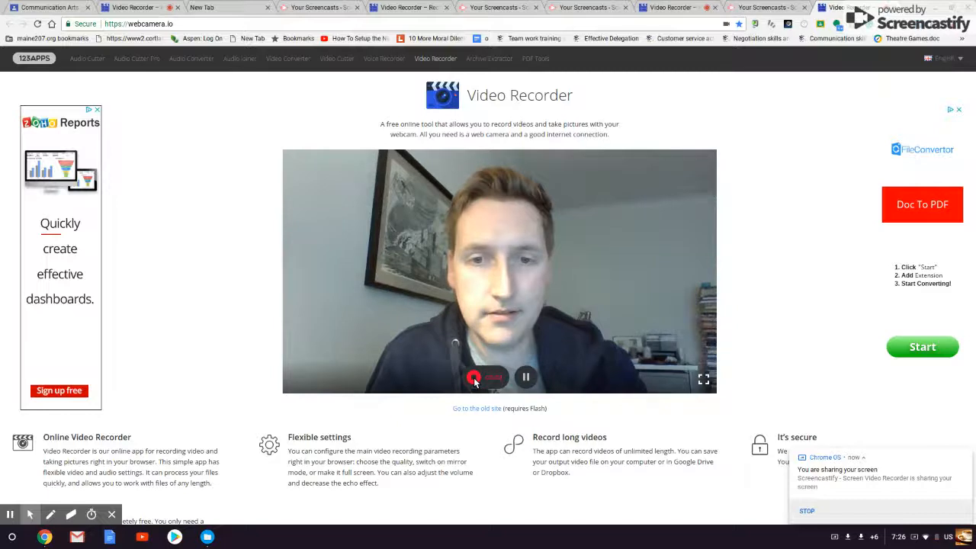
{"action": "left_click", "coordinate": [473, 377]}
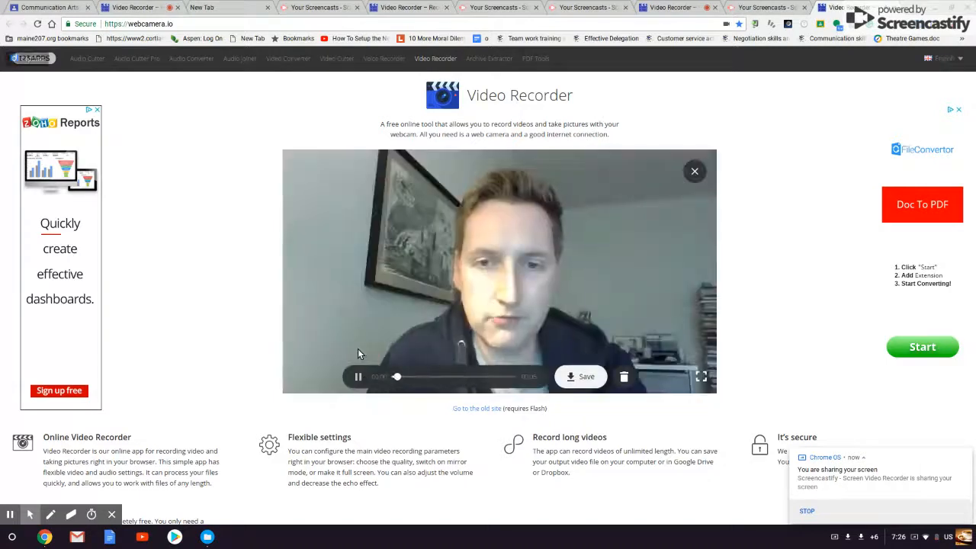
{"action": "left_click", "coordinate": [357, 377]}
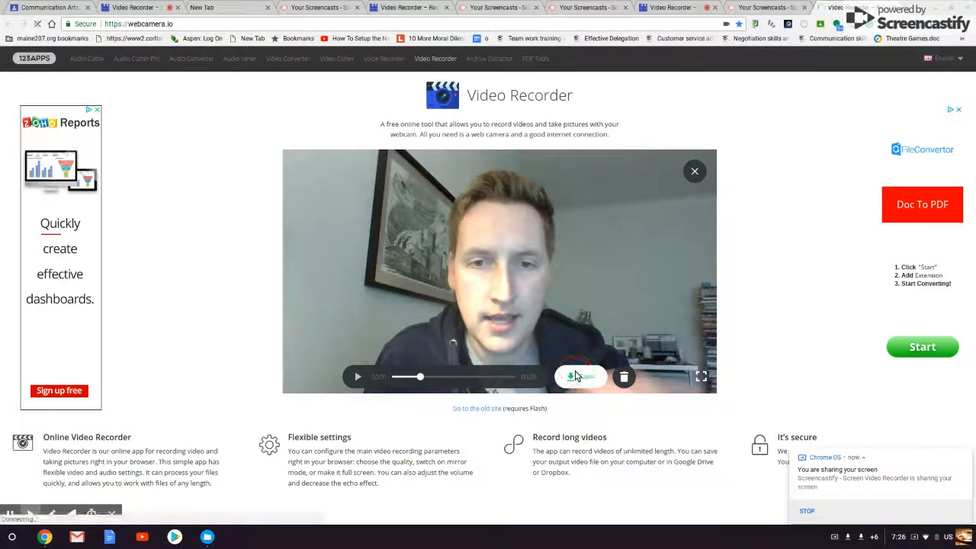
Save the clip as an MP4 and show it in its My Drive folder.
{"action": "left_click", "coordinate": [580, 375]}
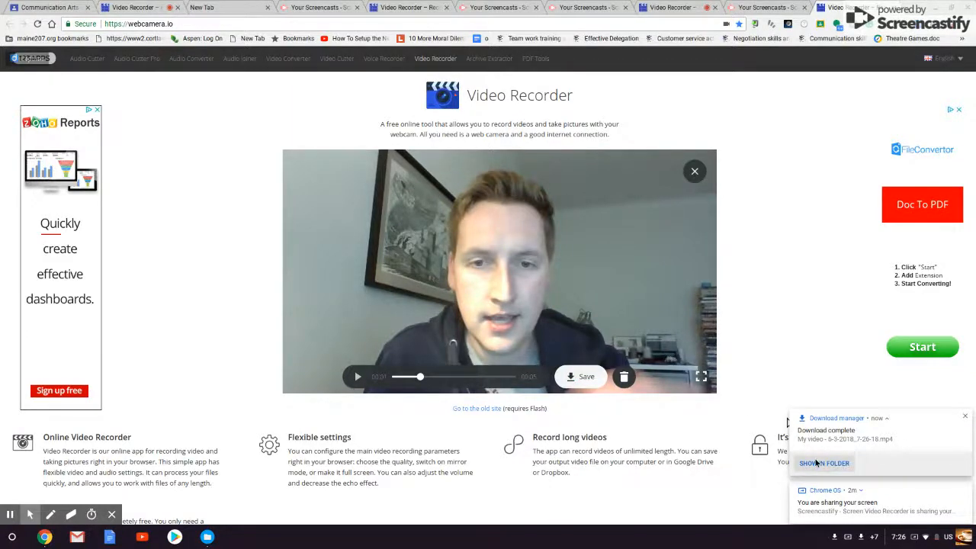
{"action": "left_click", "coordinate": [825, 463]}
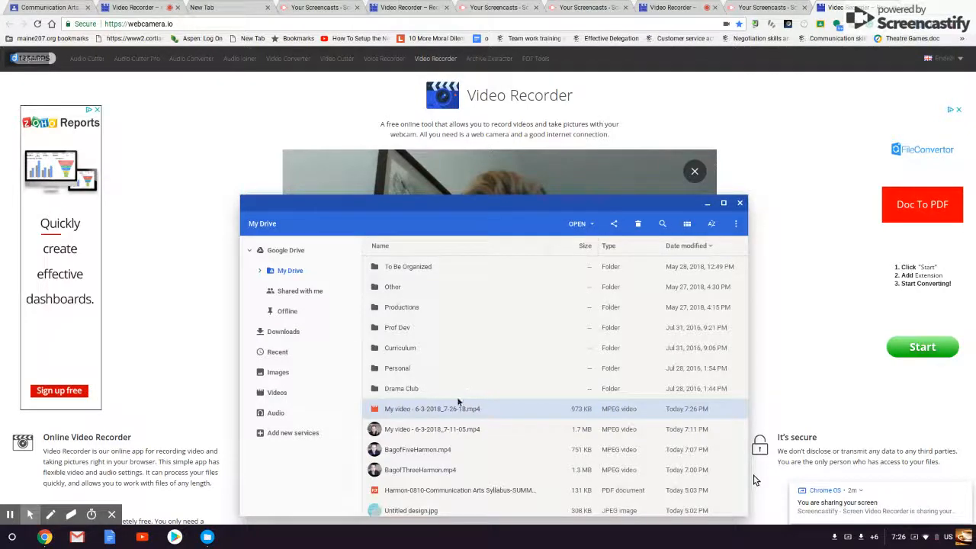
Start renaming the new MP4 file from its context menu in Files.
{"action": "right_click", "coordinate": [455, 408]}
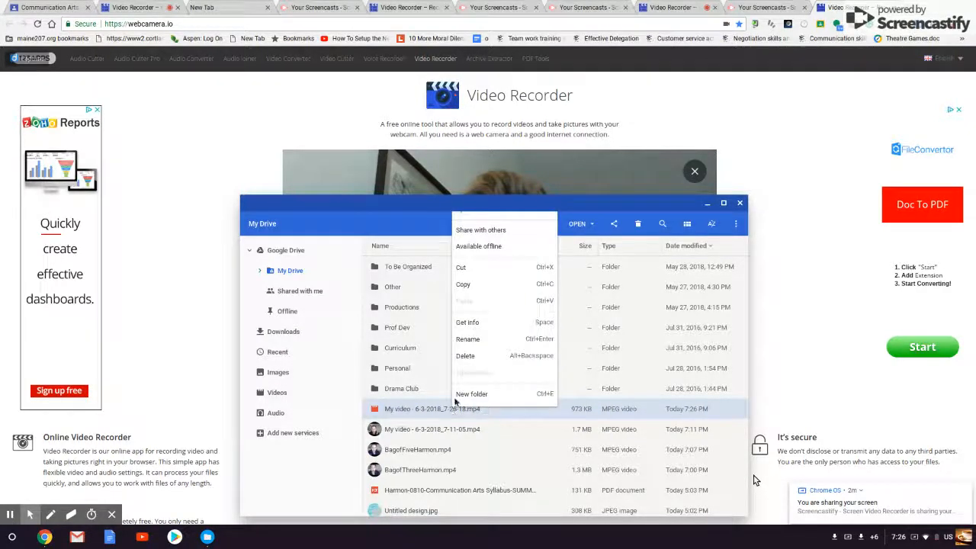
{"action": "left_click", "coordinate": [468, 338]}
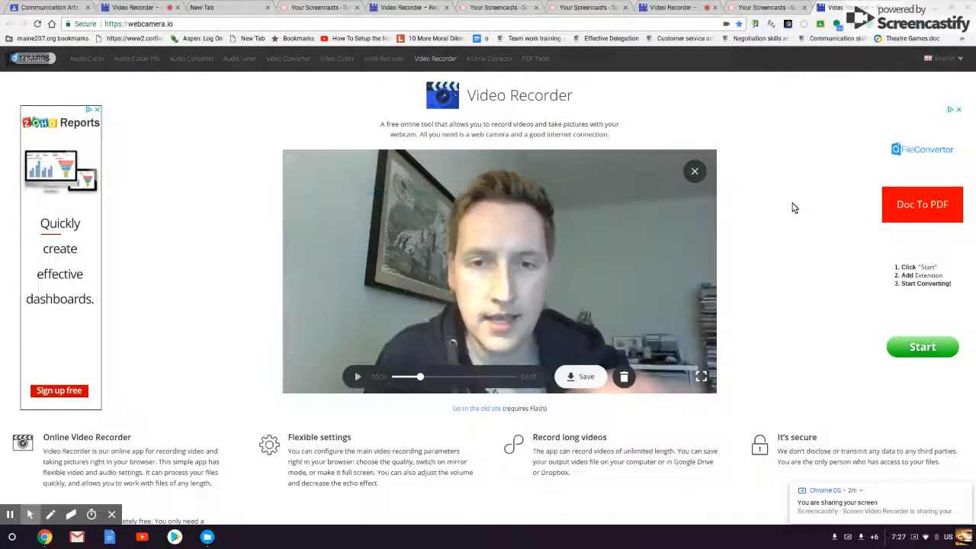
{"action": "mouse_move", "coordinate": [774, 72]}
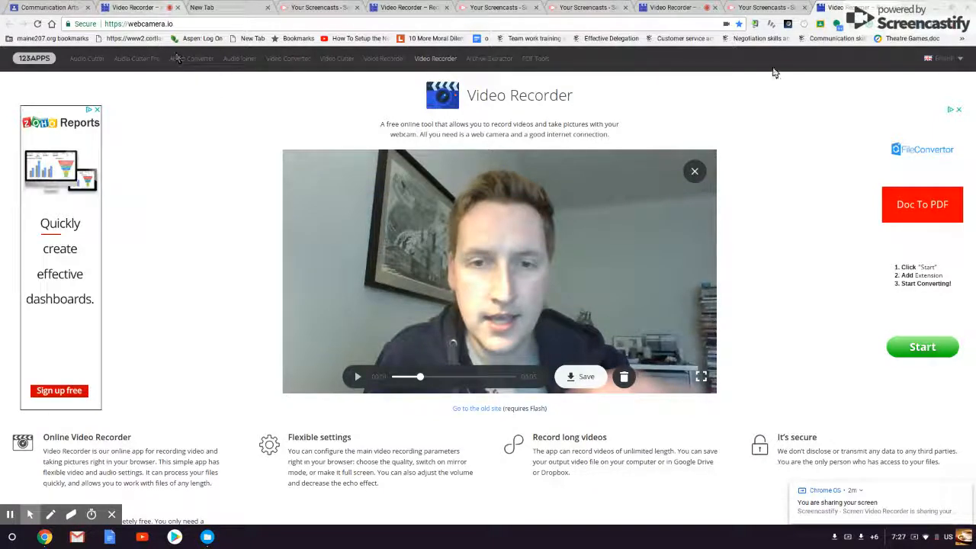